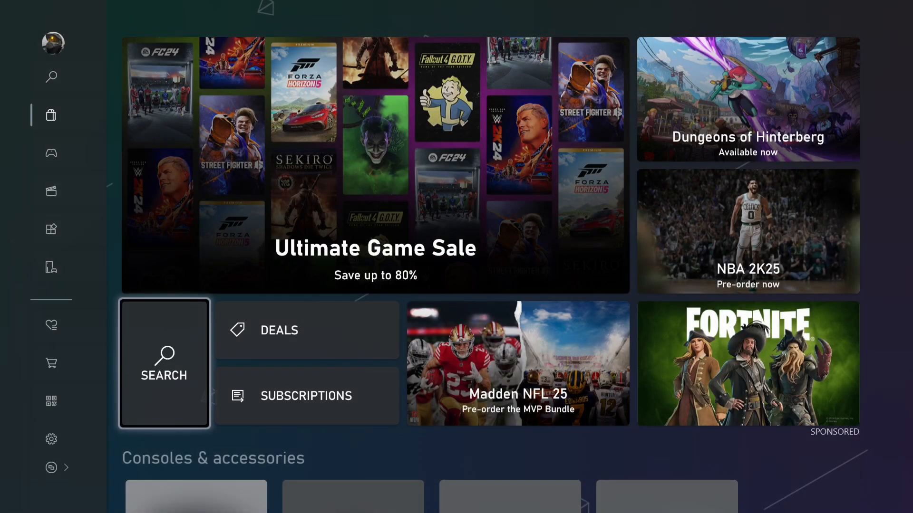
Step: Leave the store via the guide's Profile & system section and enter Settings at General
{"action": "key", "text": "Xbox"}
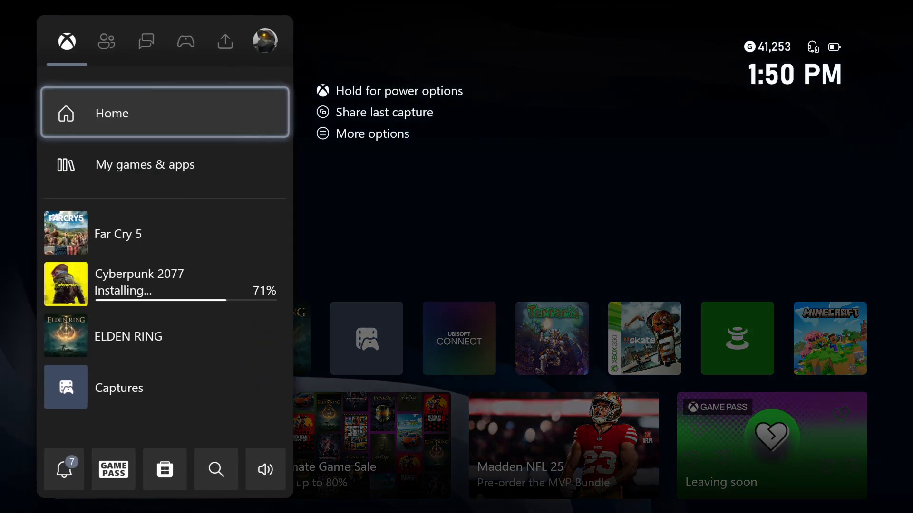
{"action": "left_click", "coordinate": [267, 41]}
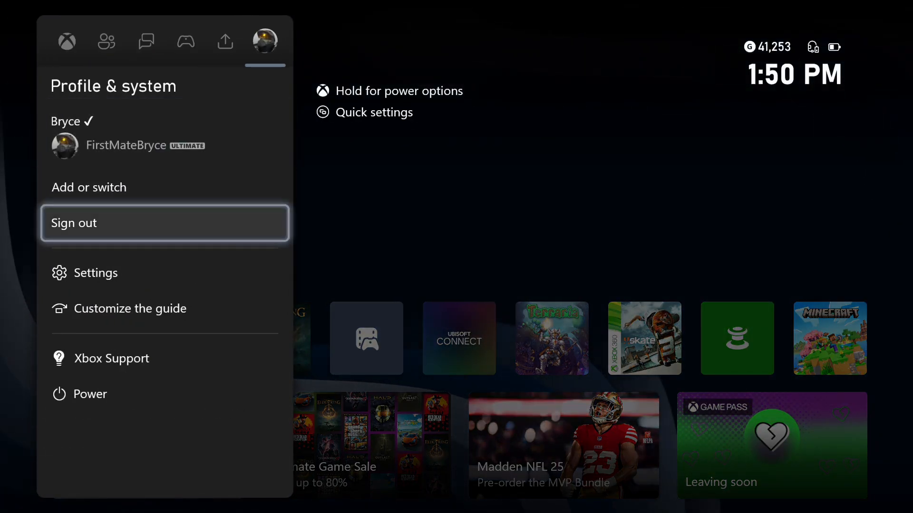
{"action": "left_click", "coordinate": [95, 273]}
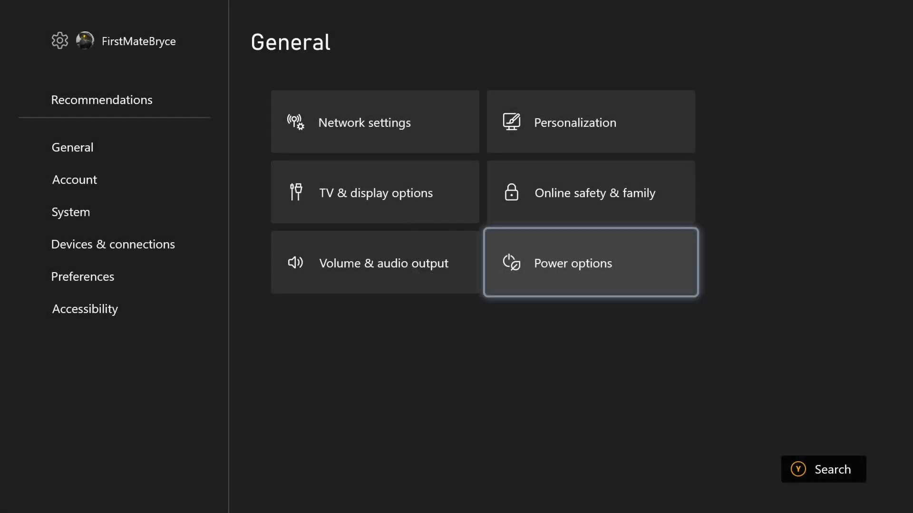
Step: Go into Power options under General, where Sleep is the active power mode
{"action": "left_click", "coordinate": [73, 147]}
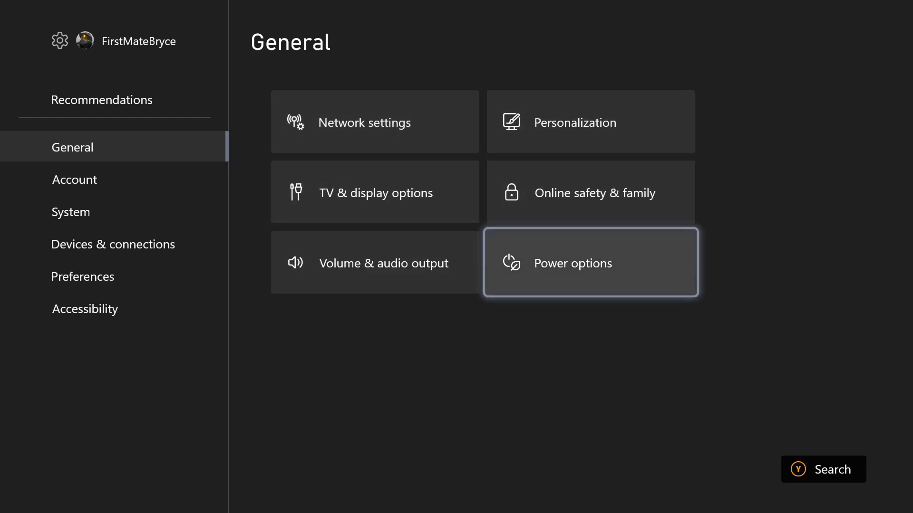
{"action": "left_click", "coordinate": [589, 262]}
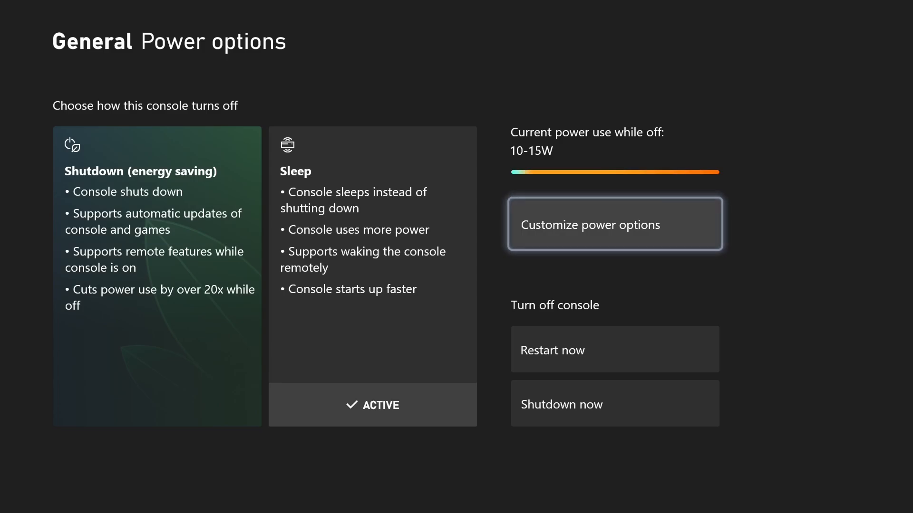
Step: Enter Customize power options and expand the 'Turn off after' inactivity list
{"action": "left_click", "coordinate": [614, 223]}
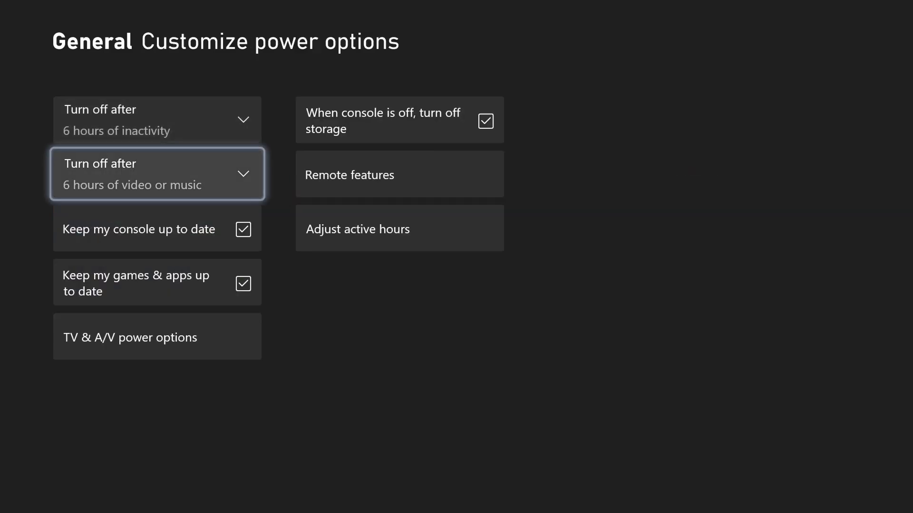
{"action": "left_click", "coordinate": [156, 119]}
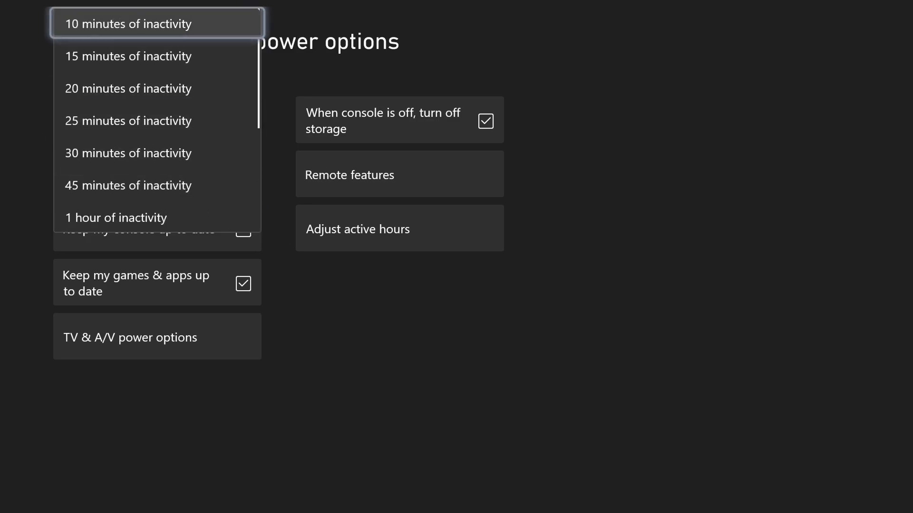
Step: Choose 6 hours of inactivity and keep 6 hours for video or music playback
{"action": "scroll", "scroll_direction": "down", "scroll_amount": 3}
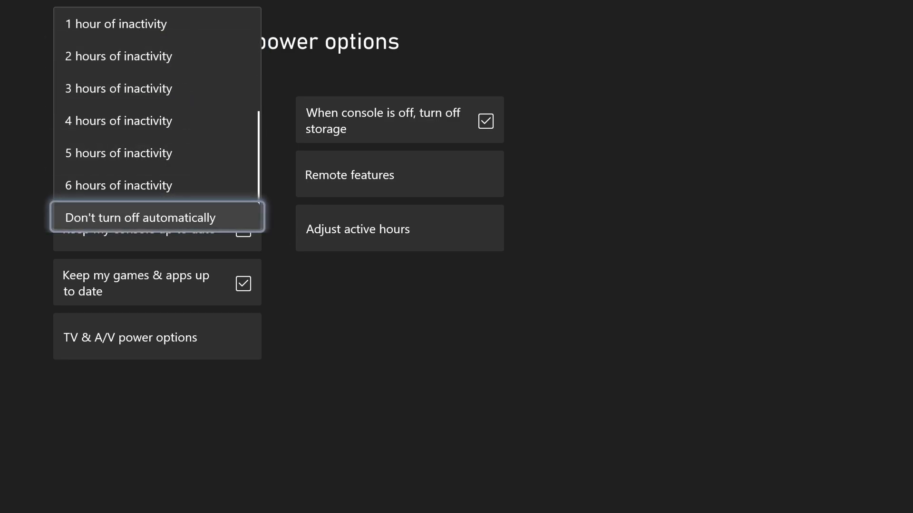
{"action": "scroll", "scroll_direction": "up", "scroll_amount": 3}
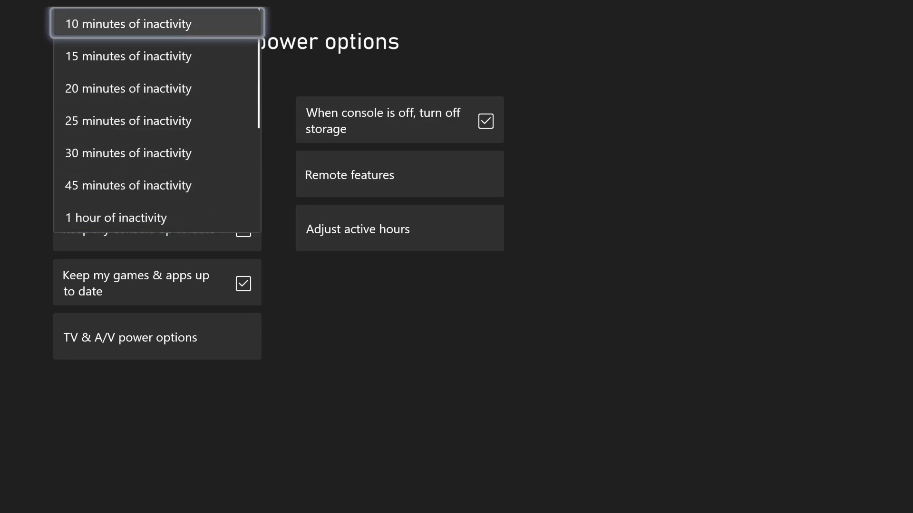
{"action": "scroll", "scroll_direction": "down", "scroll_amount": 3}
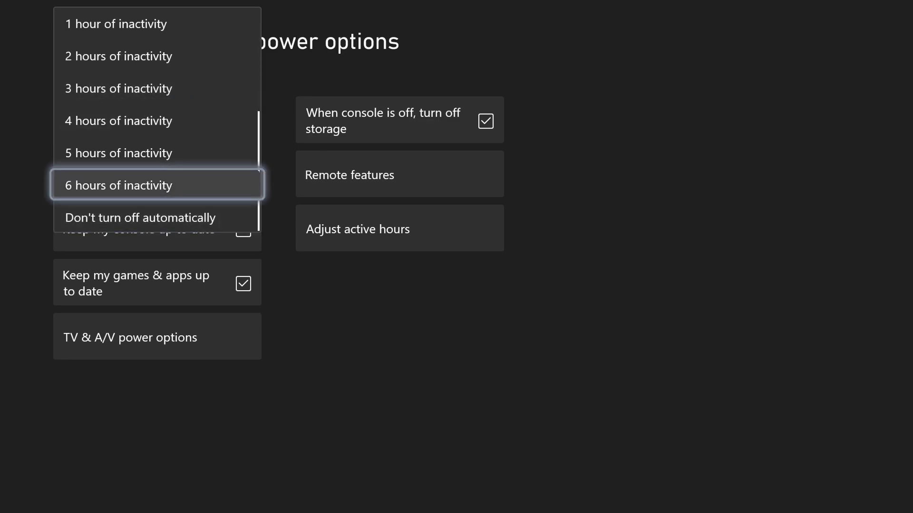
{"action": "left_click", "coordinate": [157, 185]}
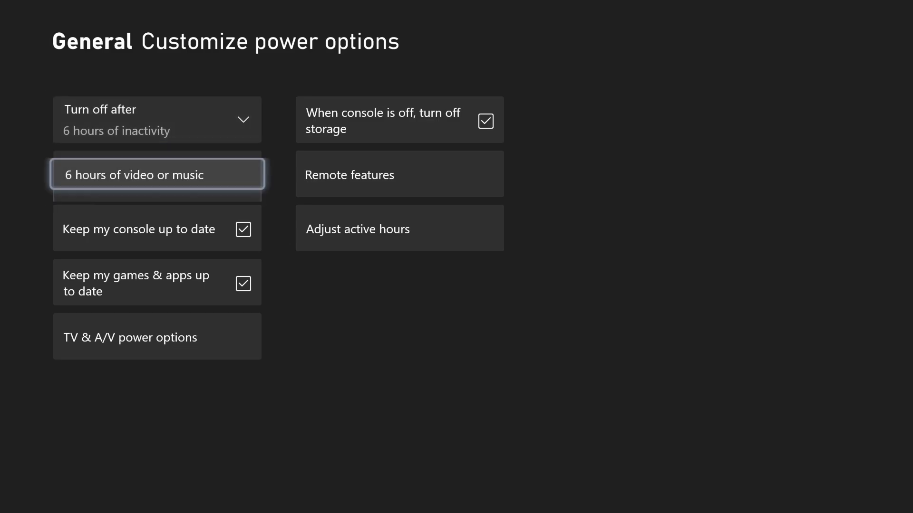
{"action": "left_click", "coordinate": [157, 175]}
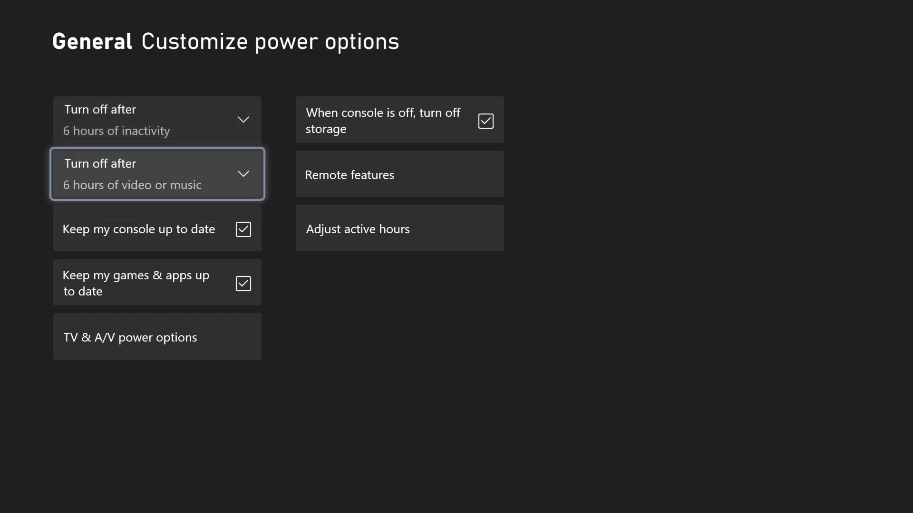